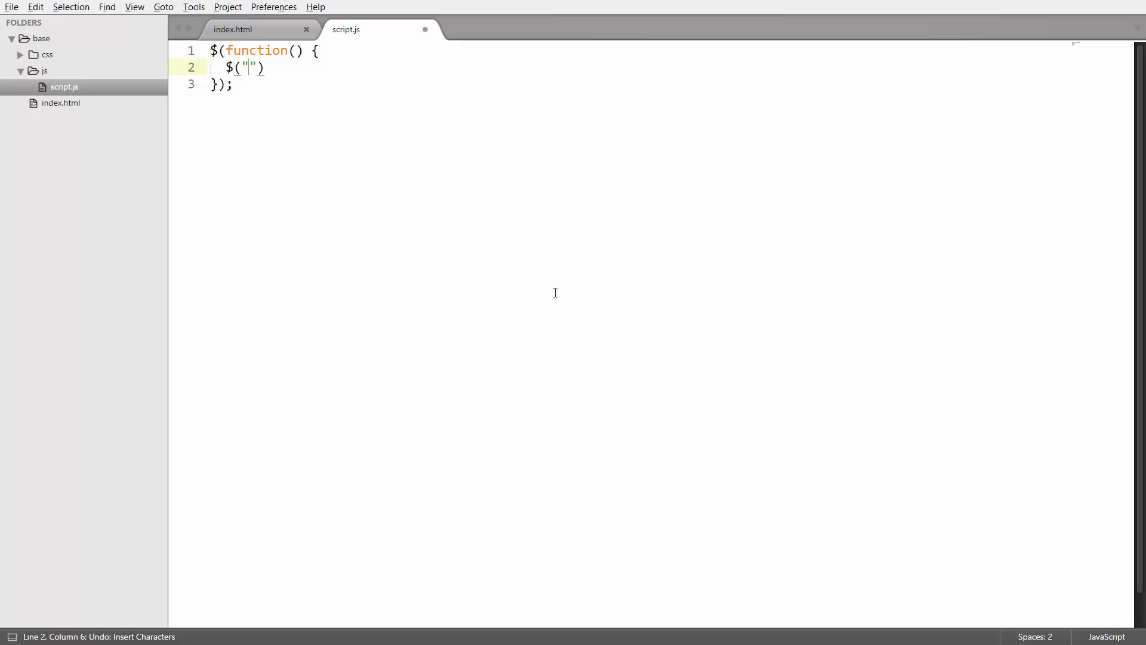
- Call .animate() on the ".blue-box" selector with an empty {} properties object
type(".blu")
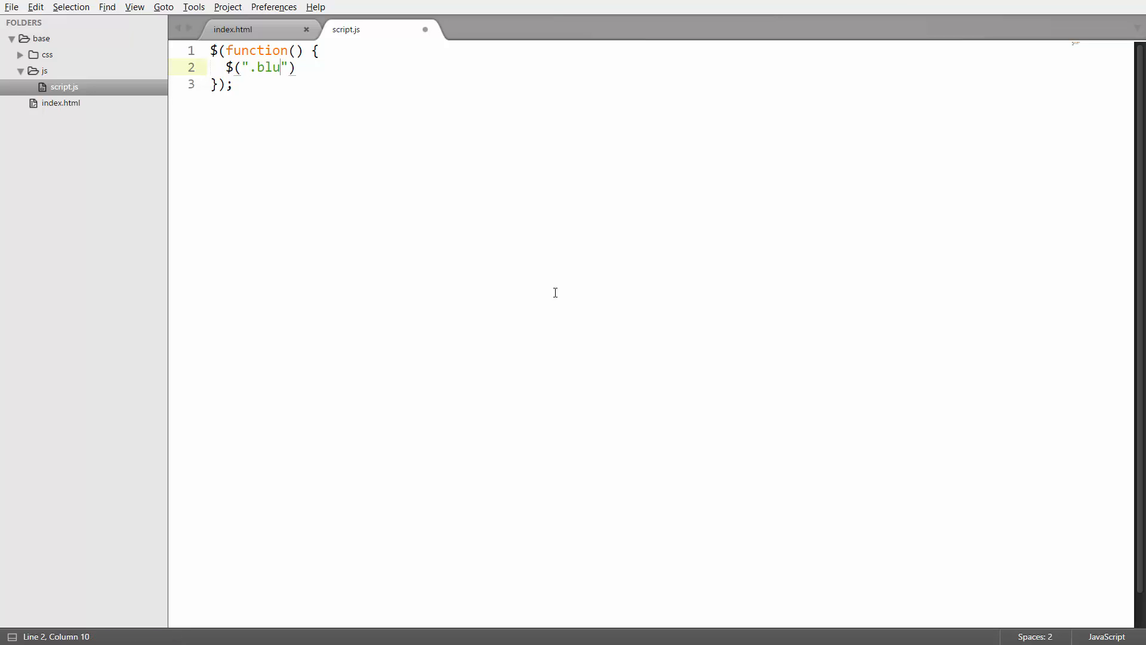
type("e-box")
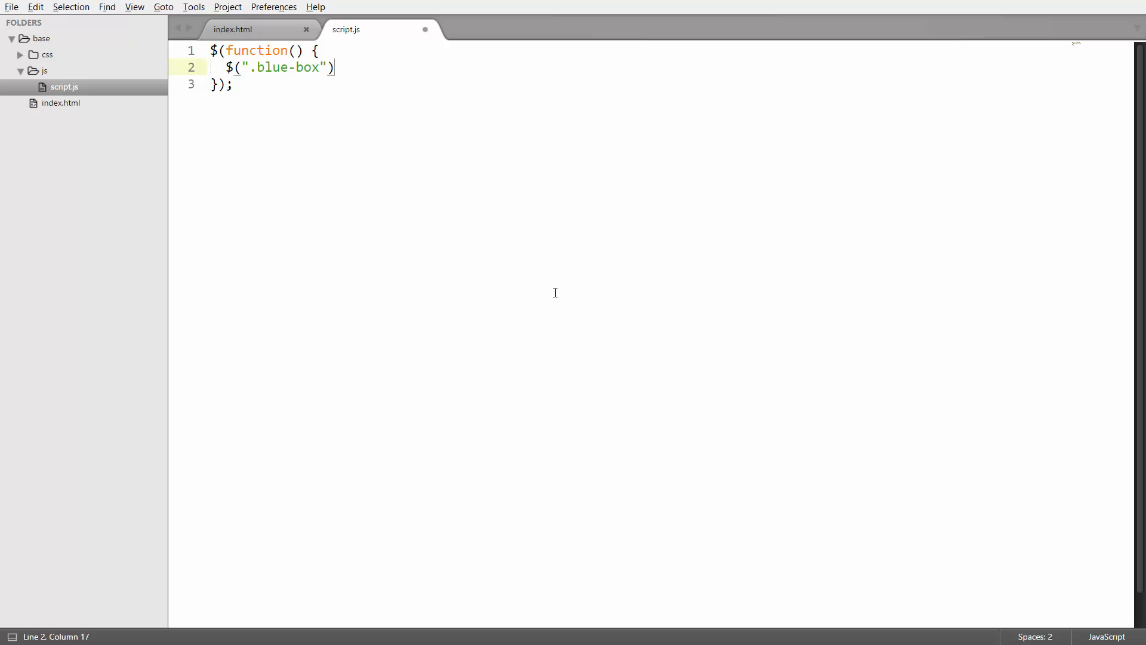
type(".anim")
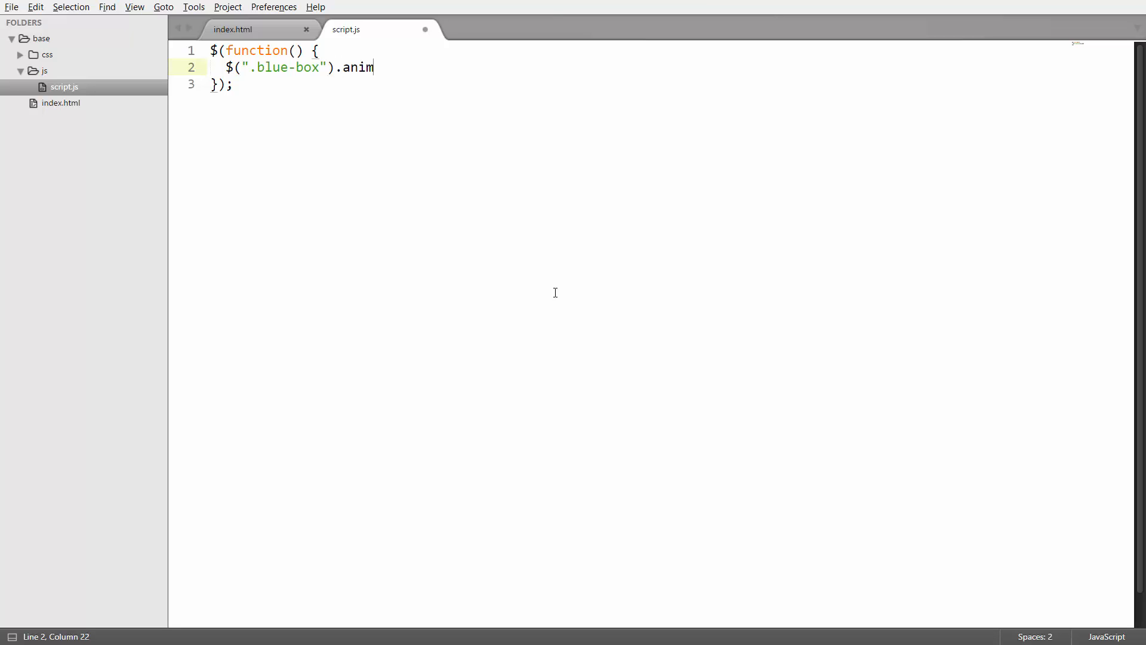
type("ate();")
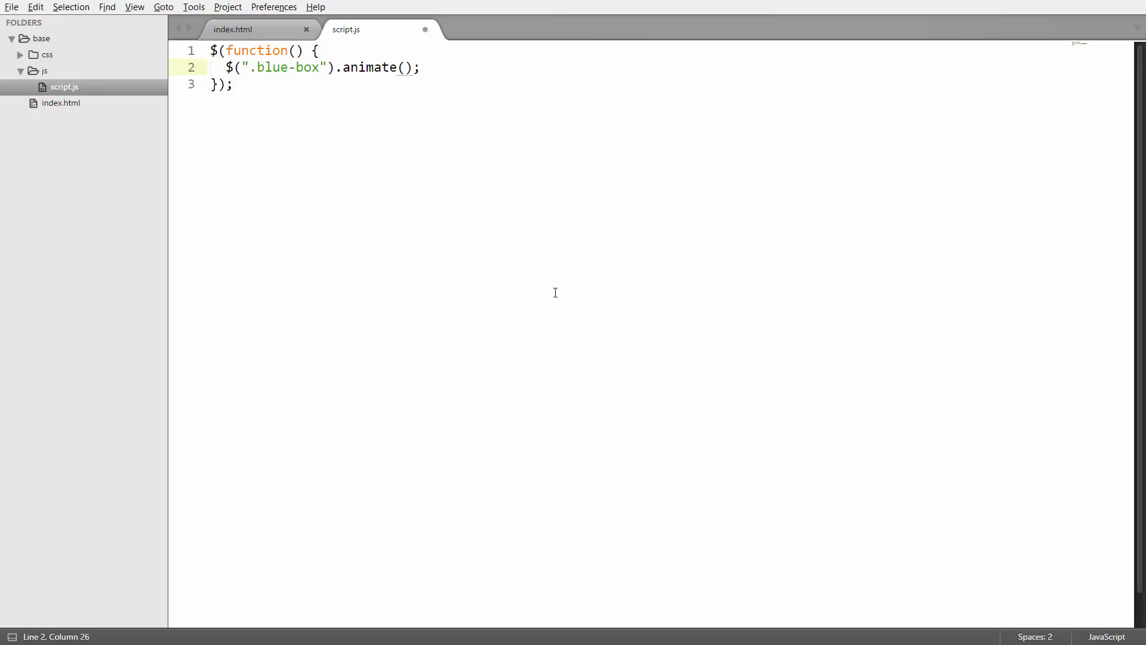
type("{}")
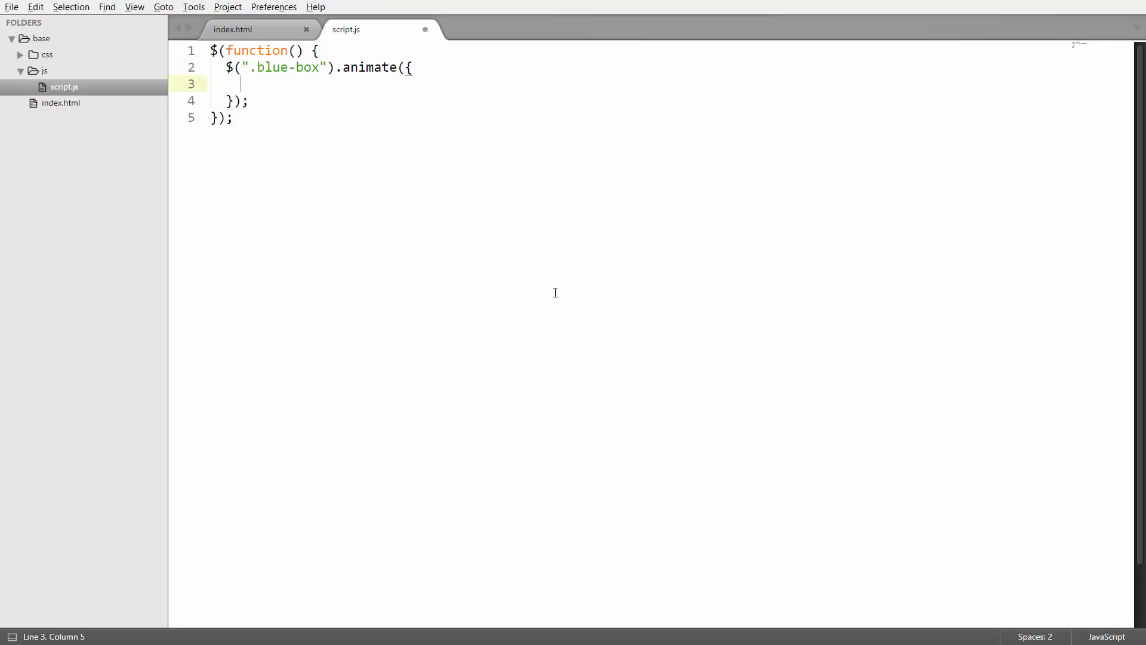
mouse_move(579, 308)
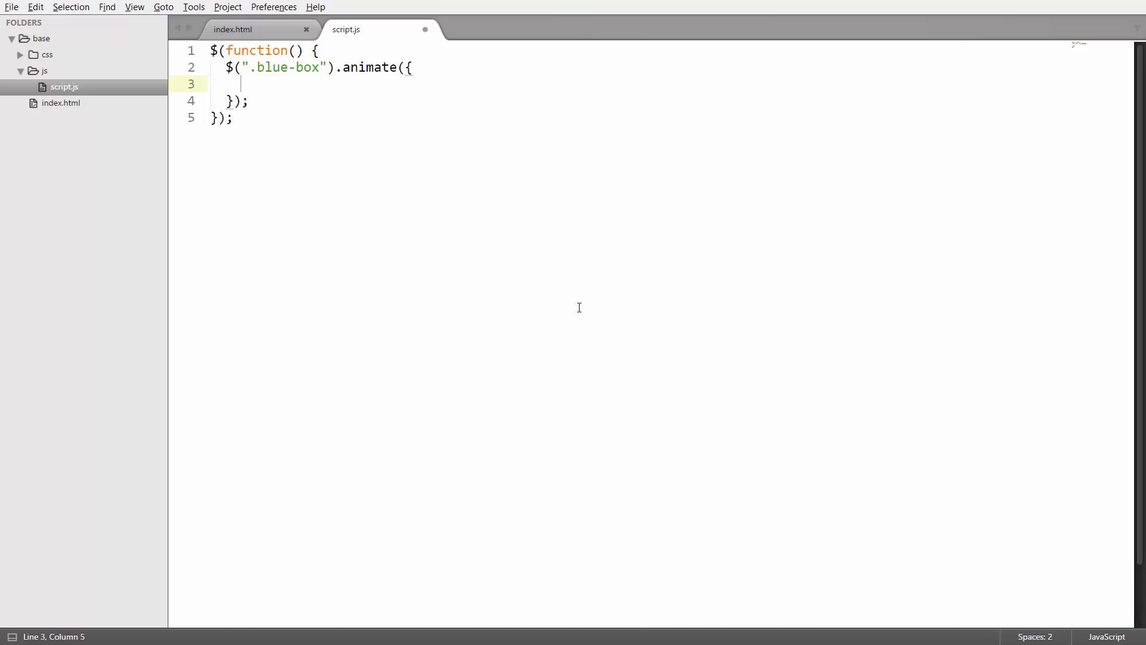
- Add a "margin-left": "200px" property to the animate object
type("\"mar\"")
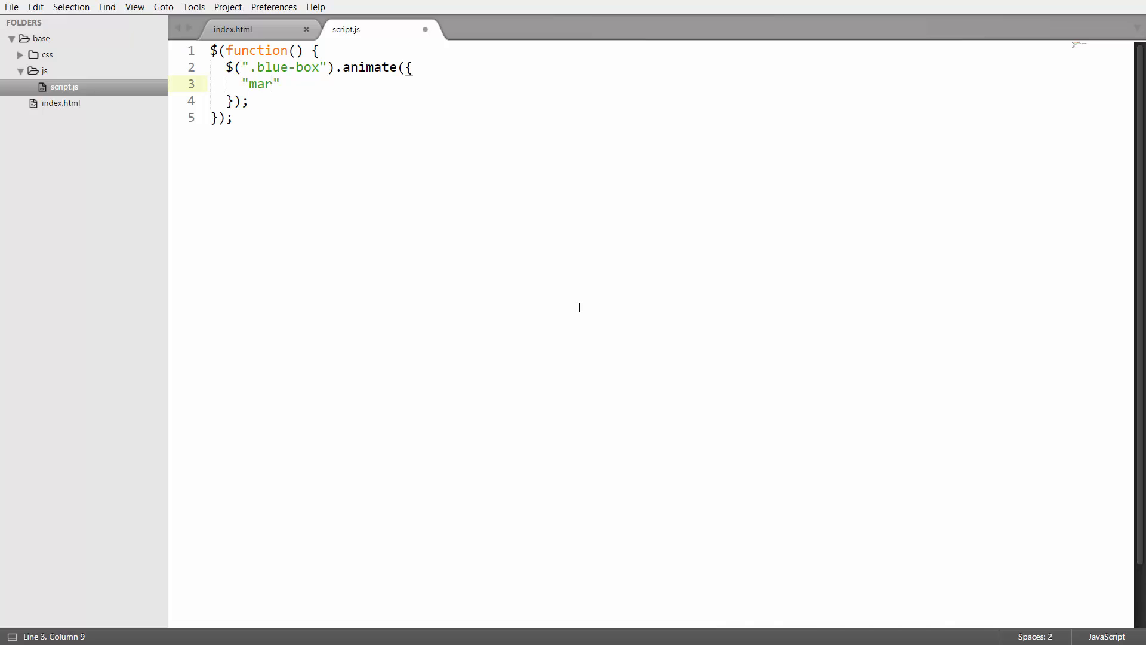
type("gin-left")
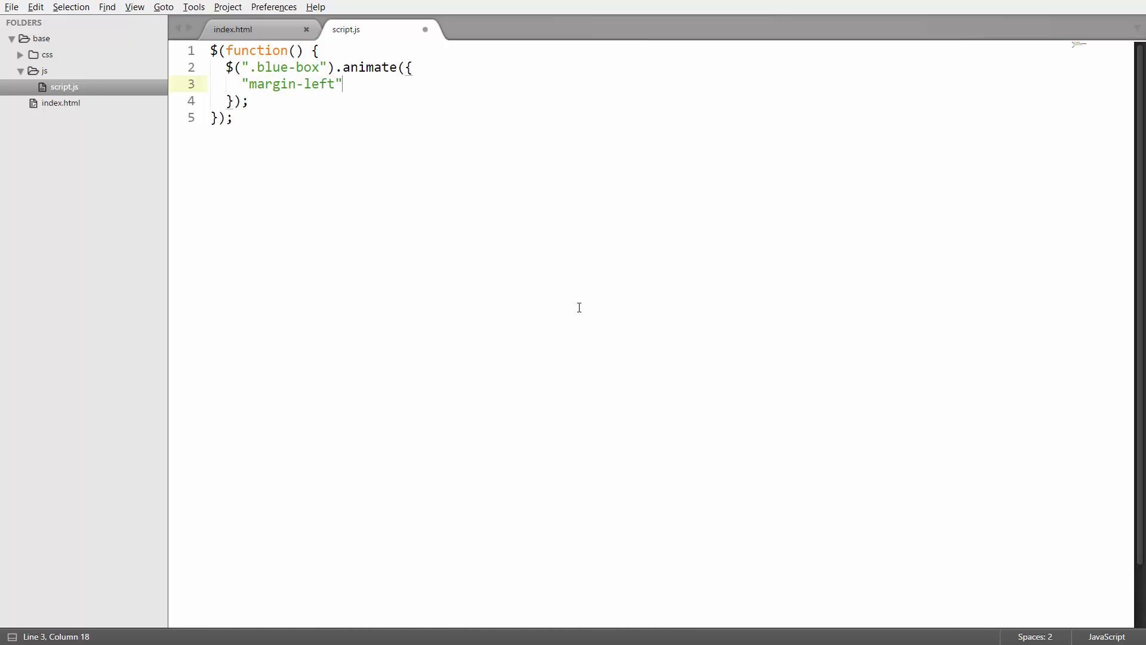
type(": \"\"")
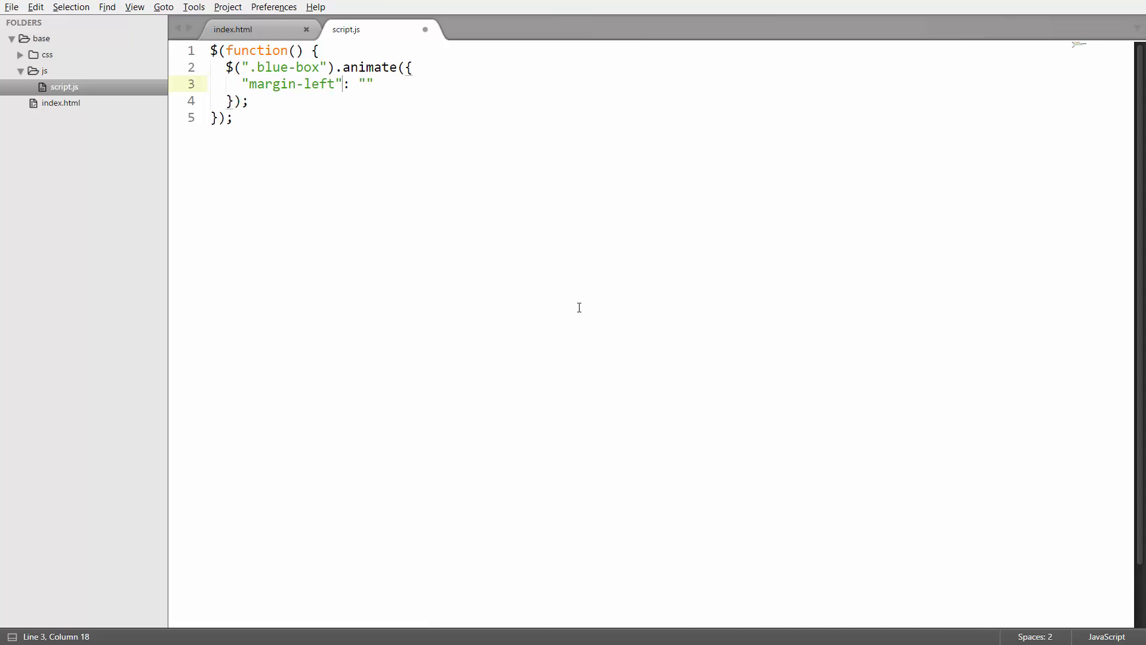
type("200")
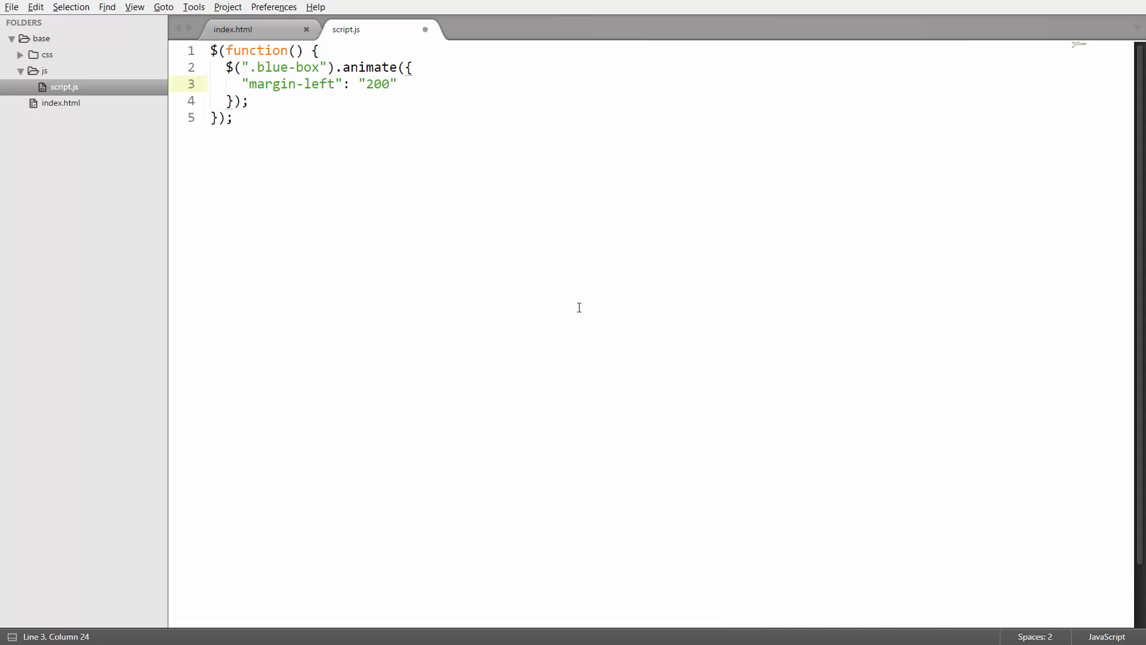
type("px")
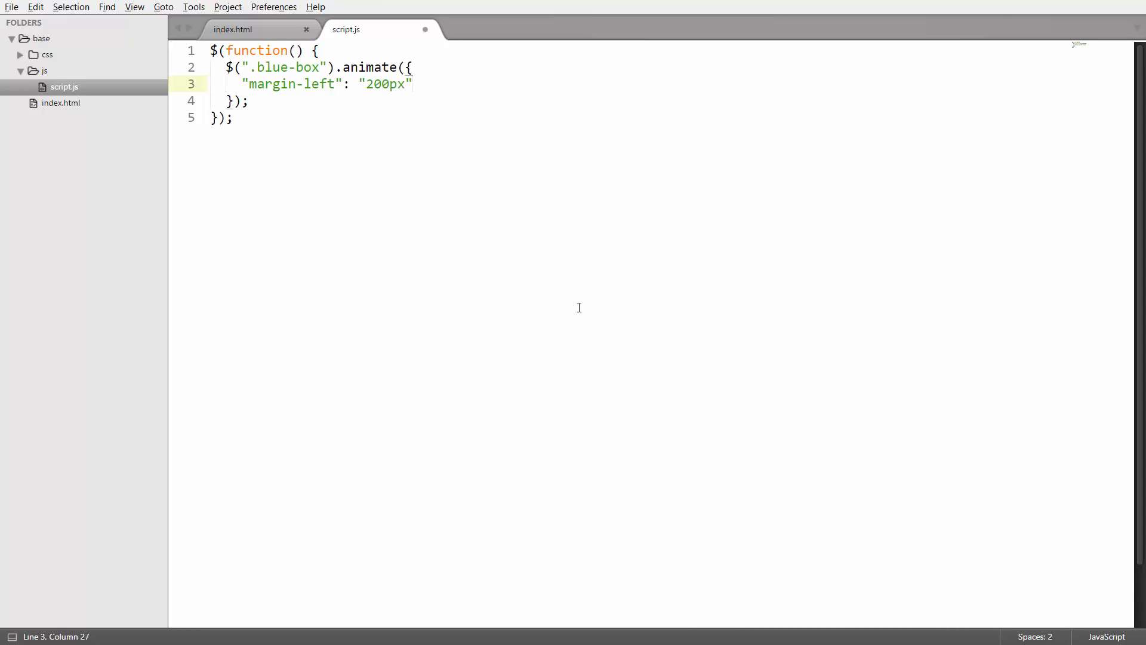
- Start a padding property, then remove it leaving margin-left as the only entry
left_click(250, 100)
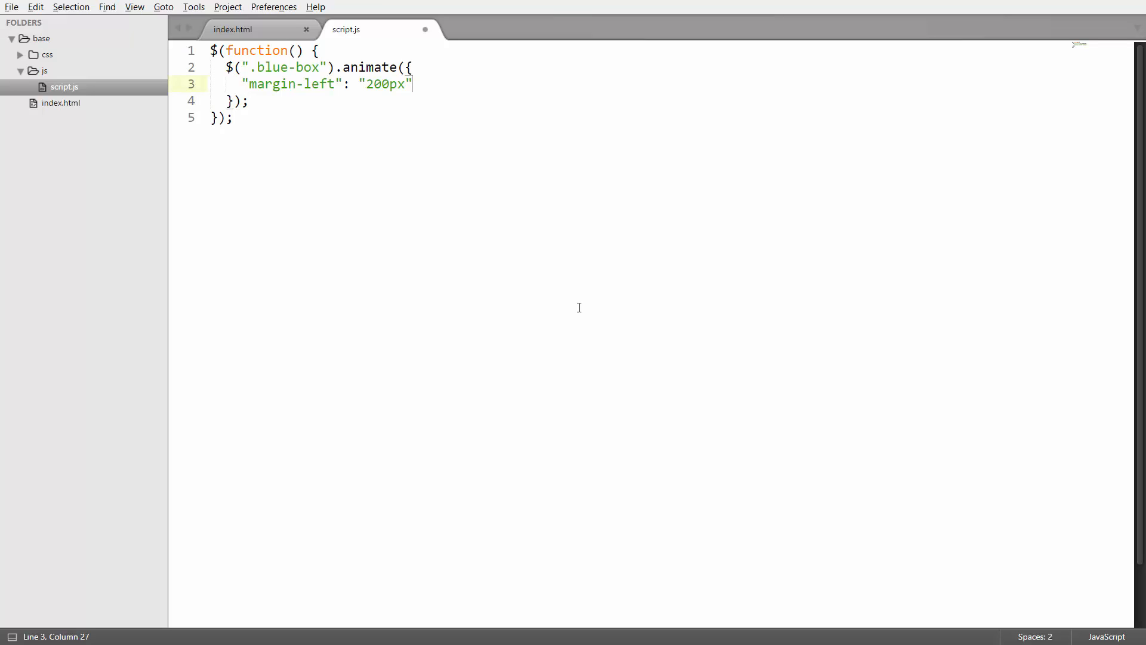
type(",")
type("\"")
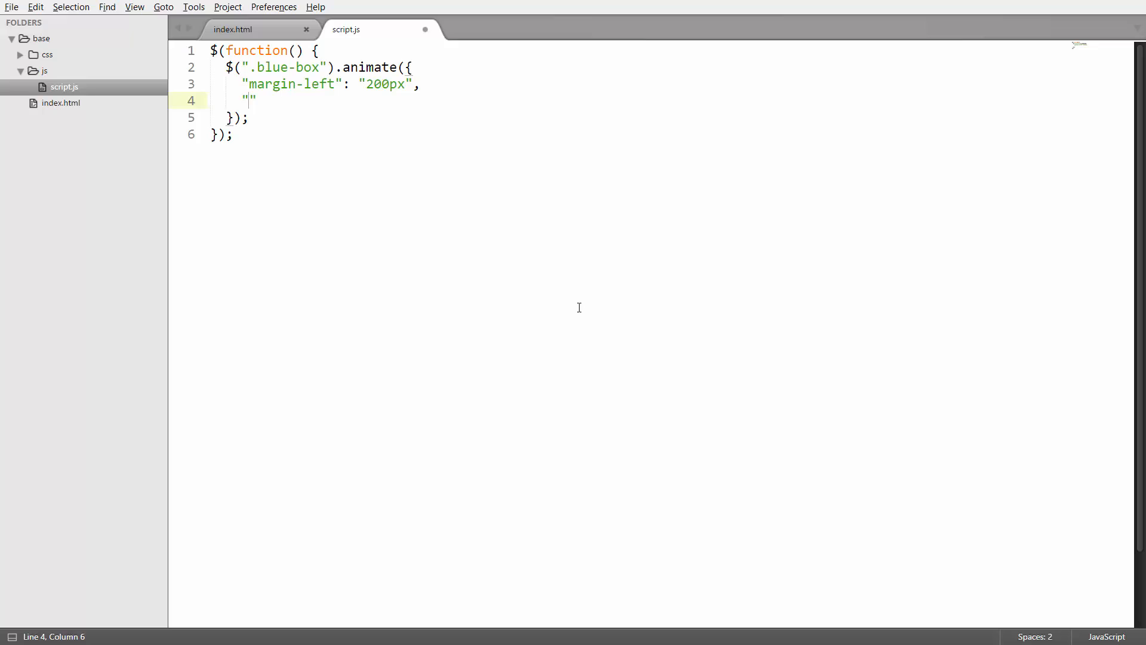
type("padding")
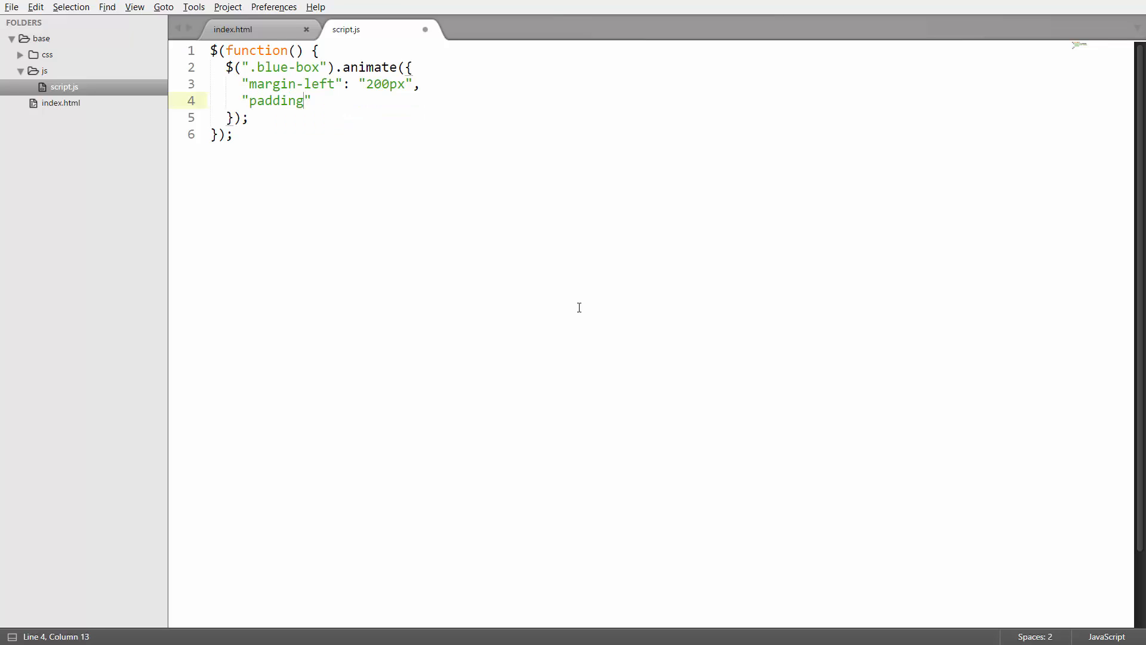
type(": \"\"")
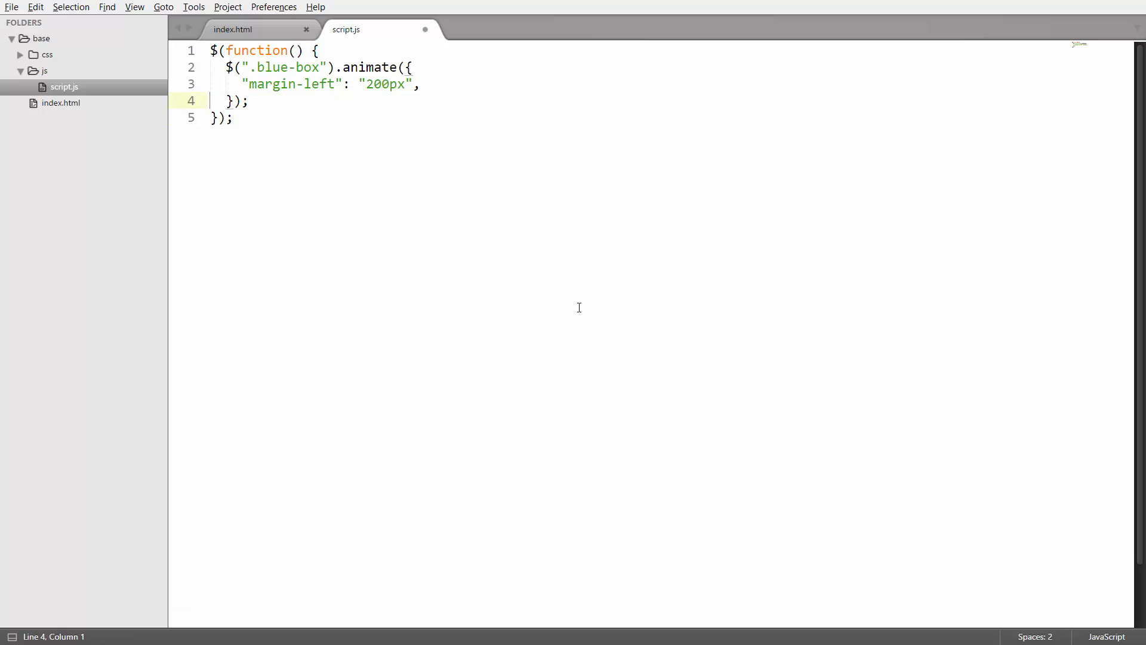
key("Backspace")
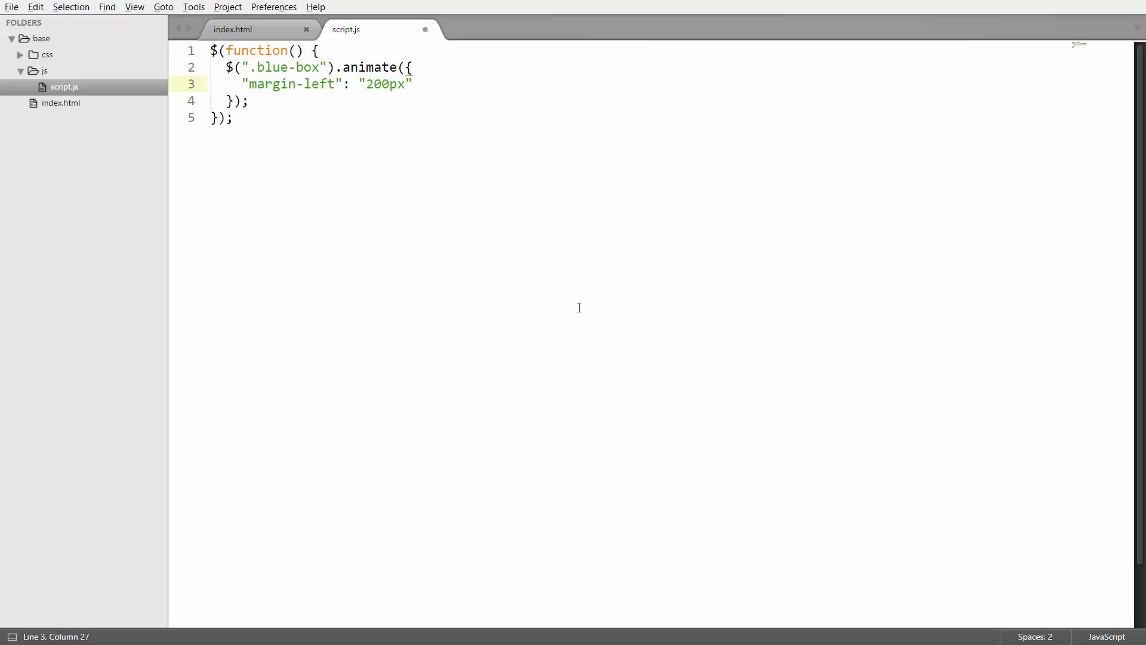
- Select across the margin-left line in script.js while reviewing the saved code
left_click_drag(242, 84, 412, 83)
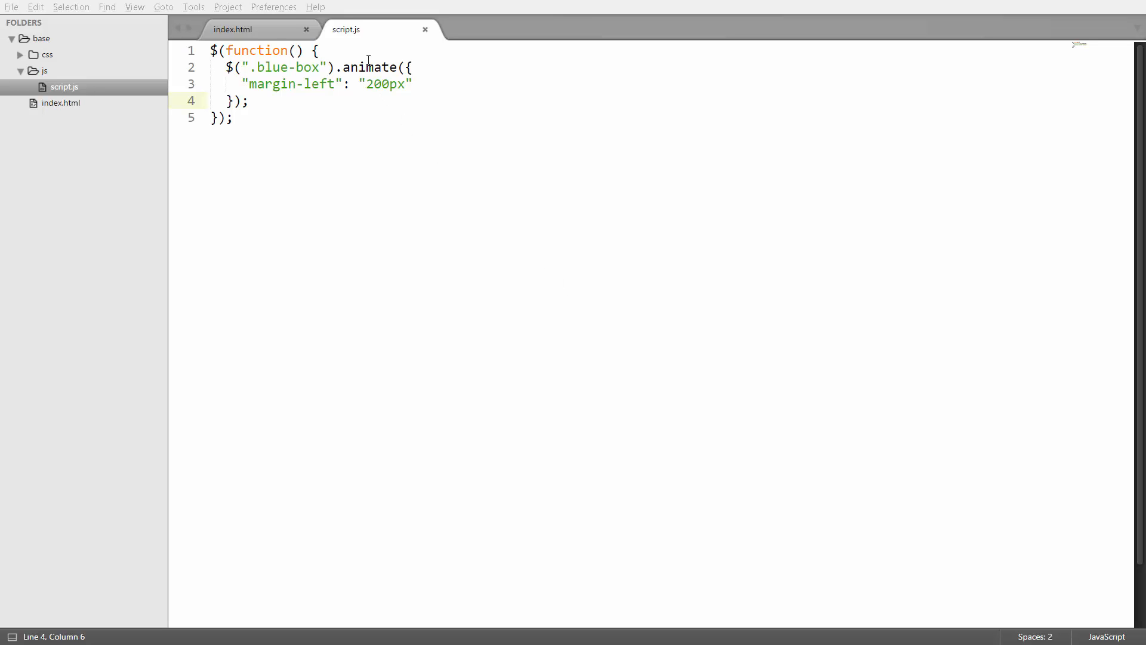
- Change the margin-left value to the relative "+=200px" and save script.js
left_click(366, 84)
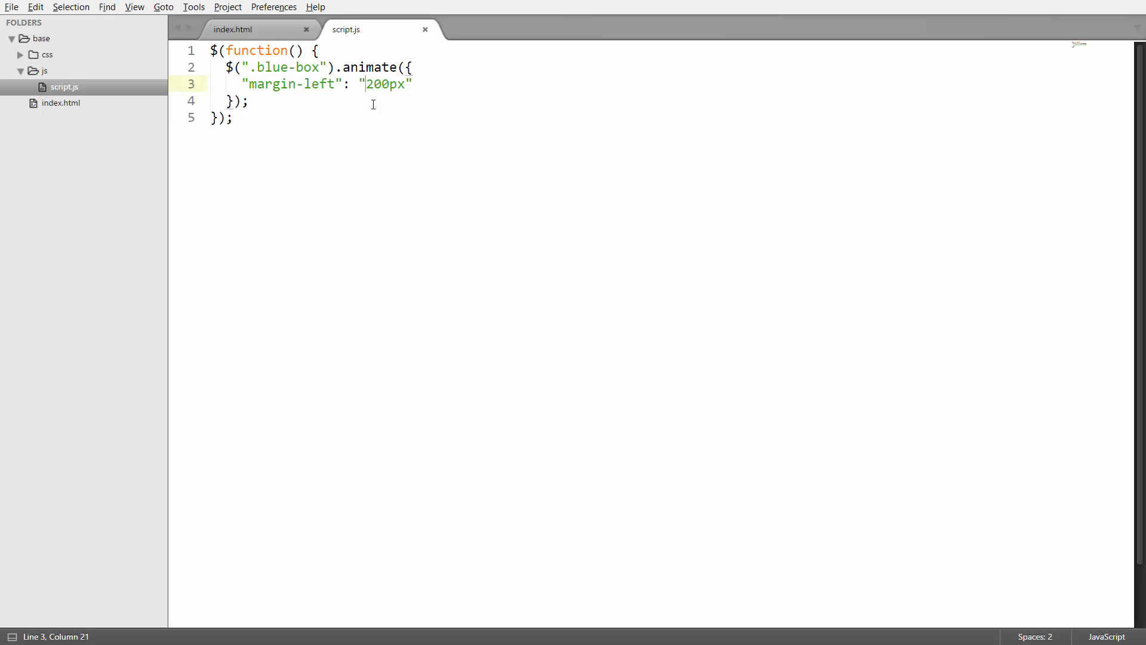
mouse_move(425, 125)
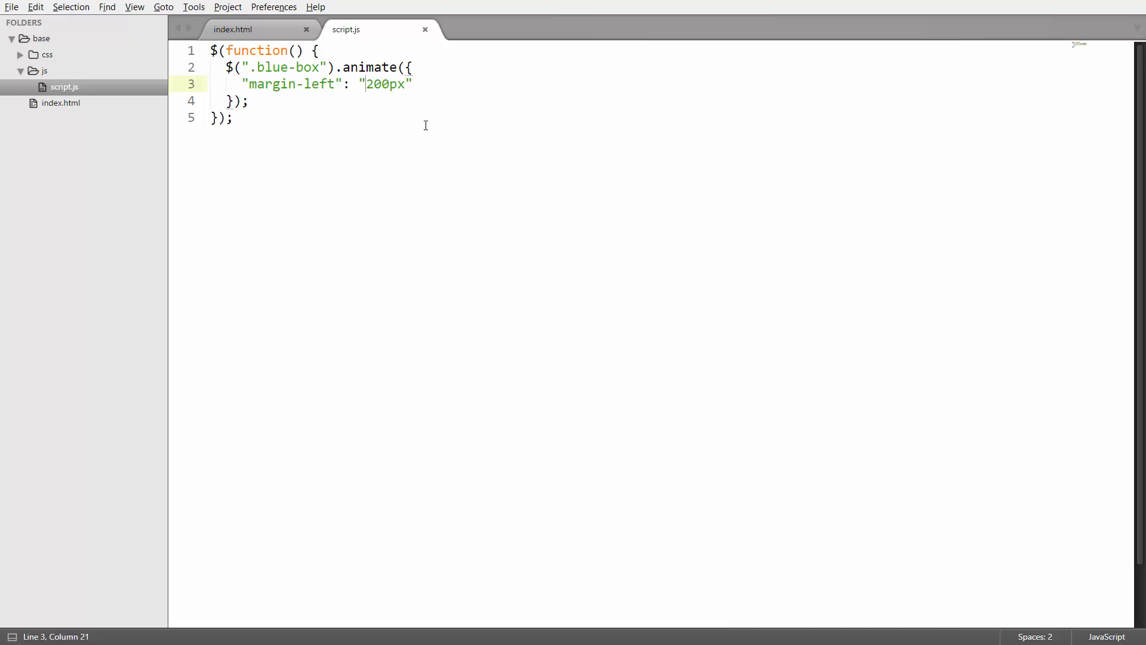
type("+=")
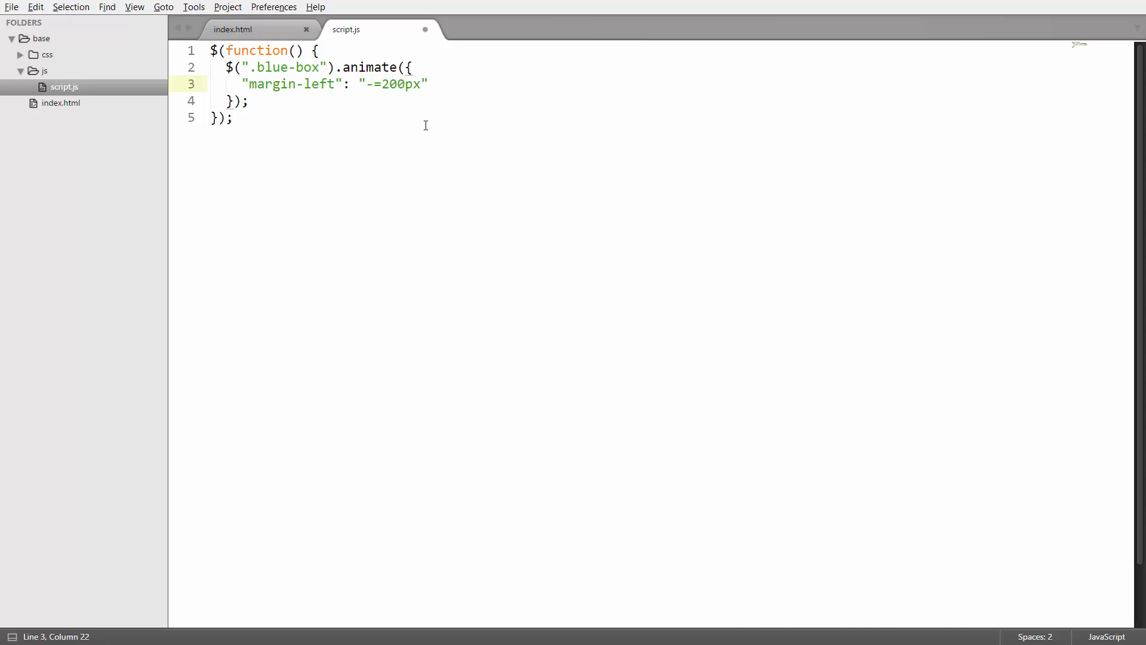
type("+")
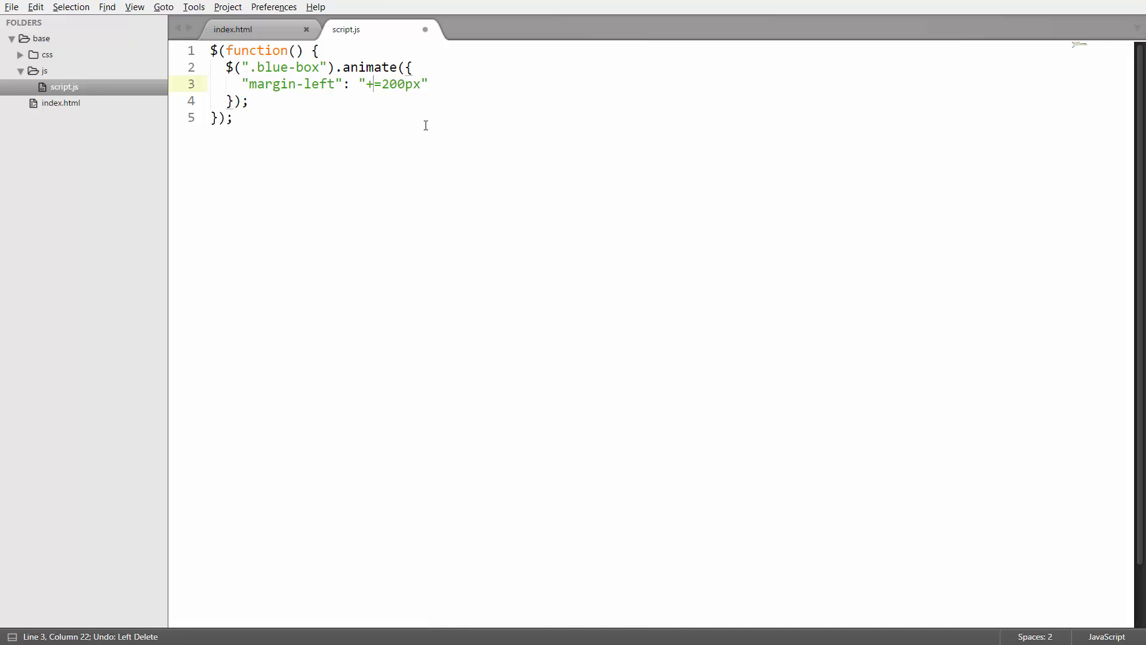
key("ctrl+s")
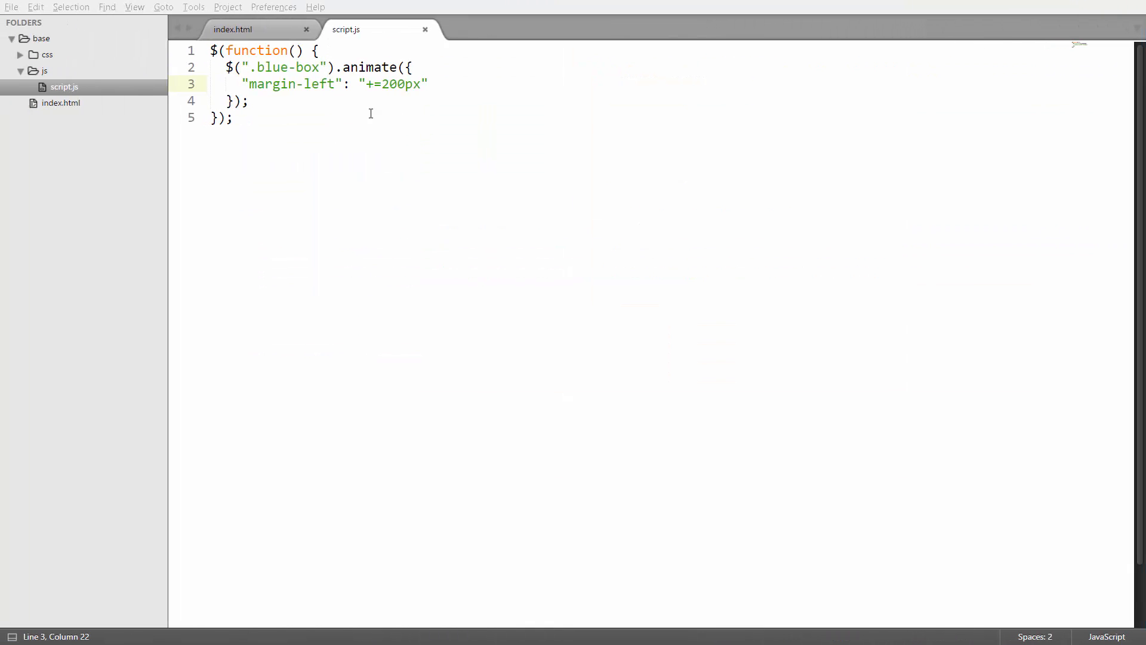
- Add a 1000 ms duration argument after the properties object
left_click(215, 100)
type(", ")
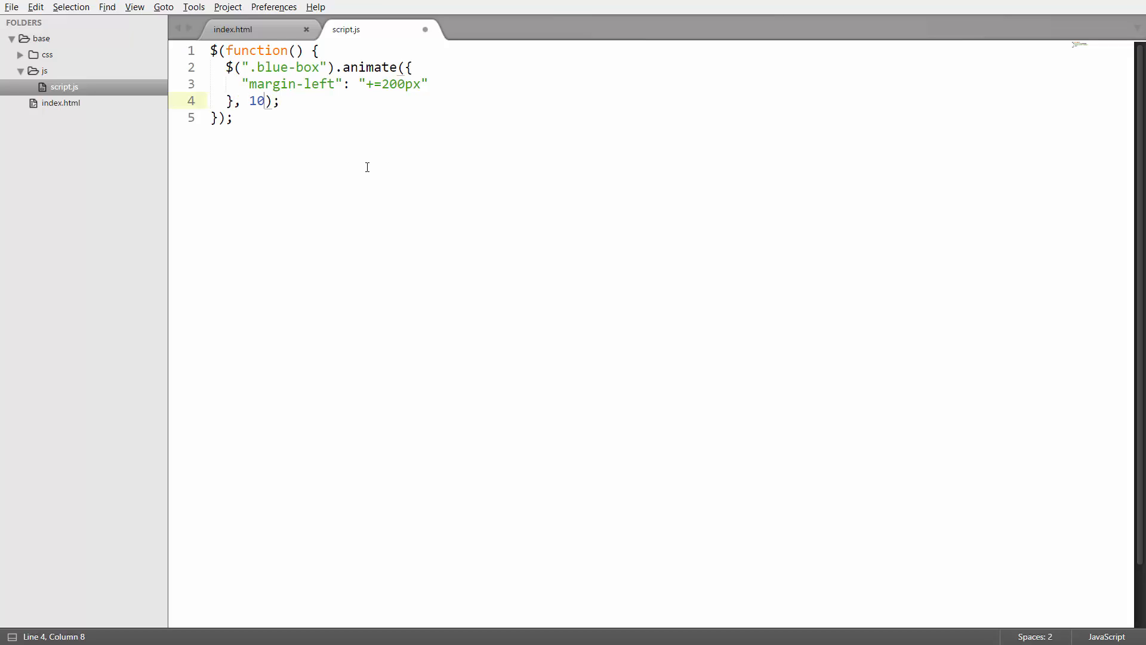
type("1000")
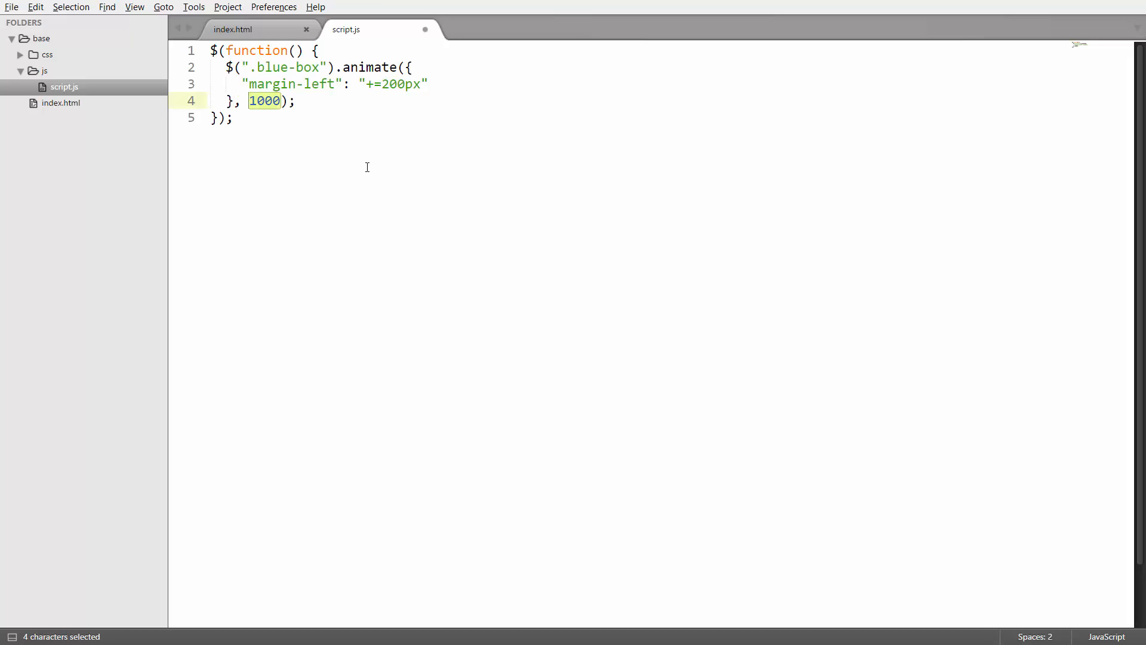
key("ctrl+s")
type(", ")
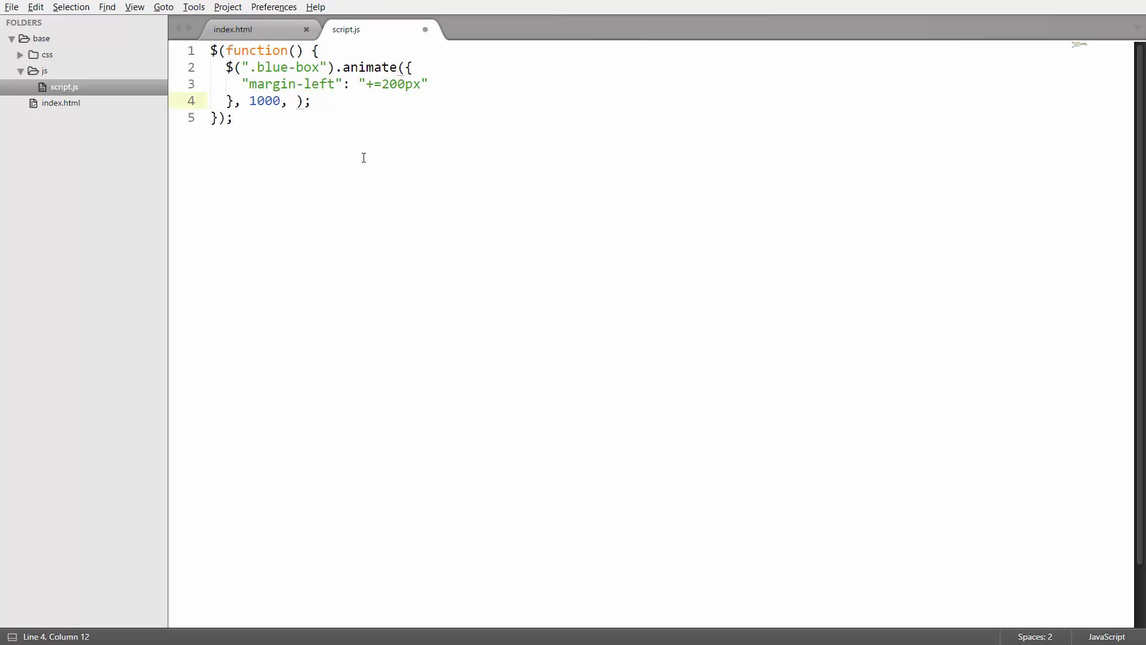
- Set the easing argument to "linear", briefly trying "swing" before restoring "linear"
type("\"linear\"")
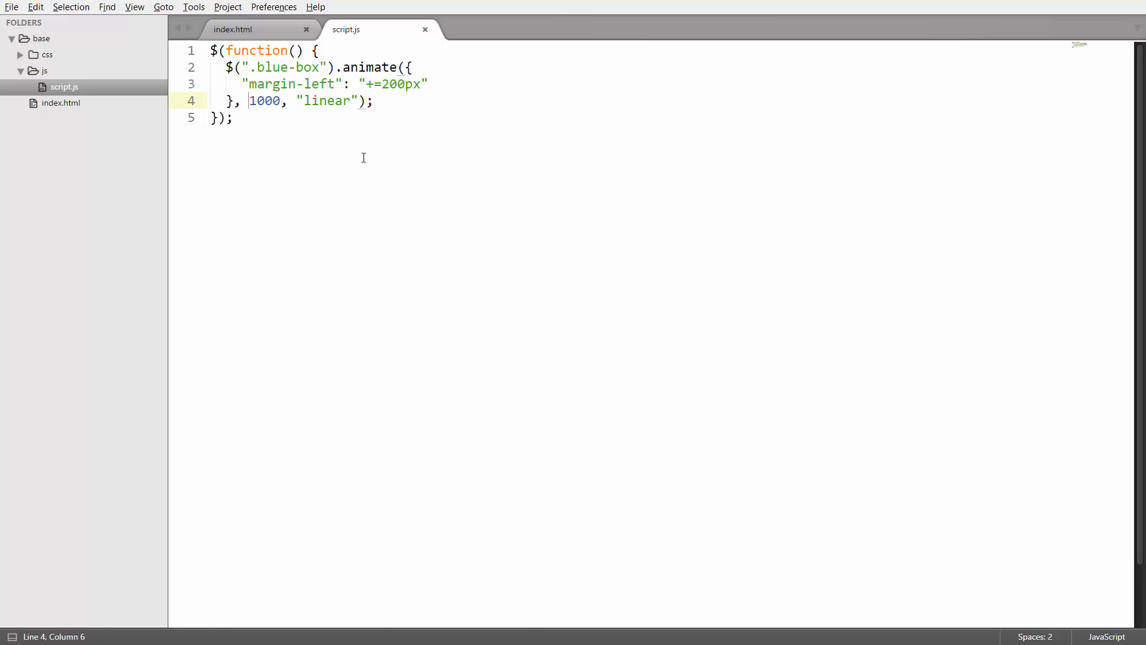
double_click(265, 101)
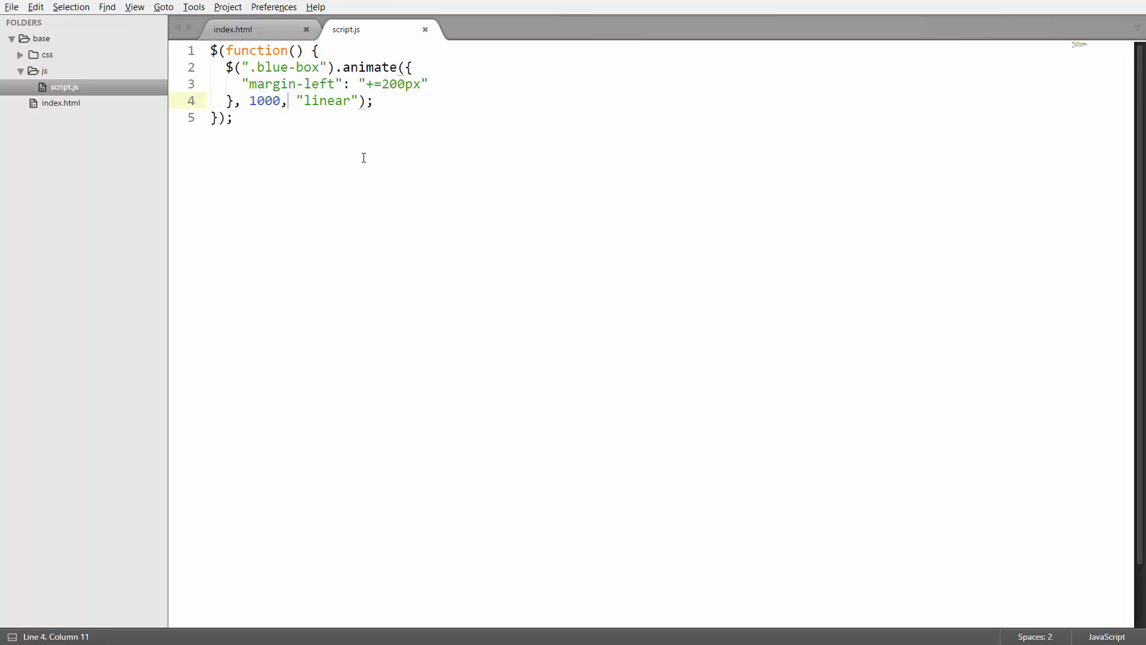
double_click(325, 100)
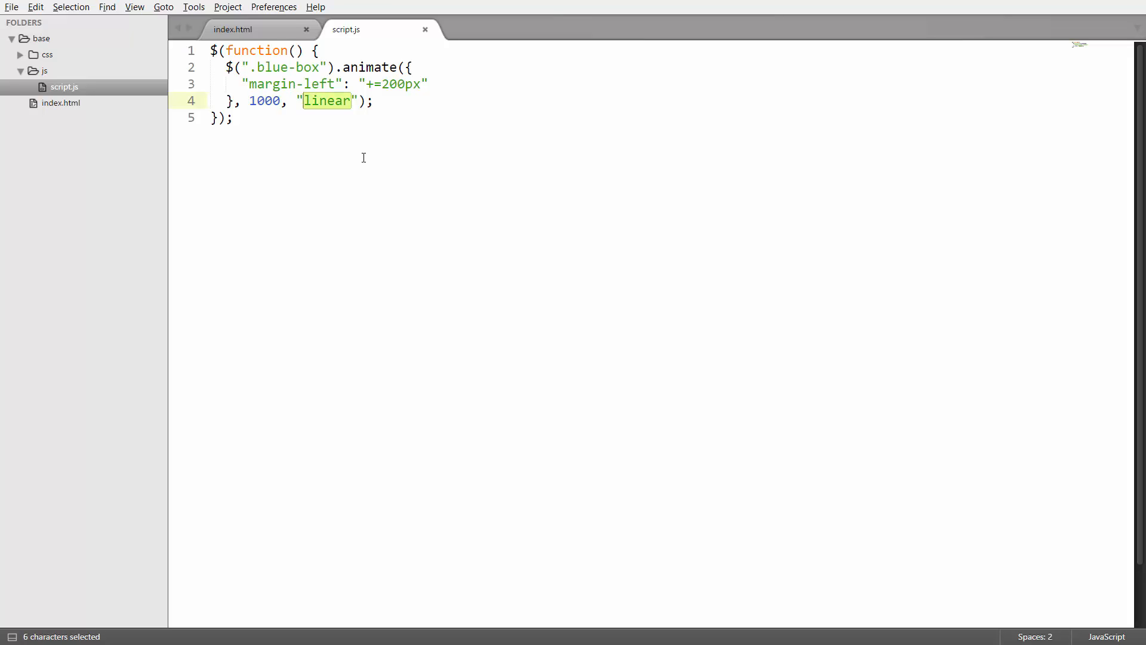
type("swing")
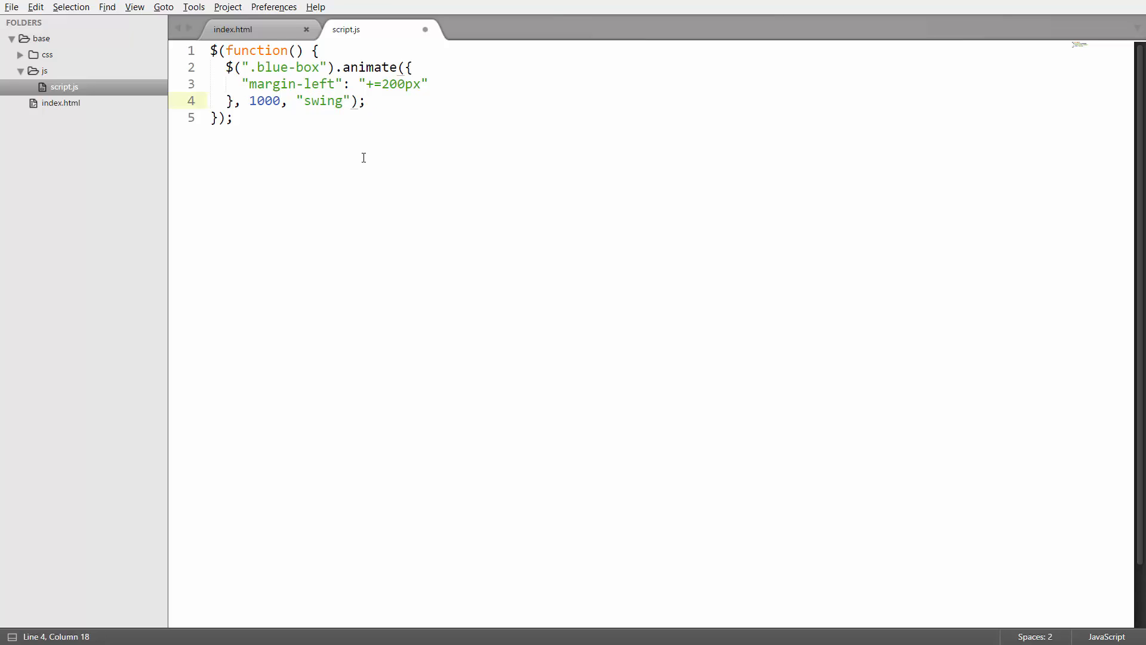
type("linear")
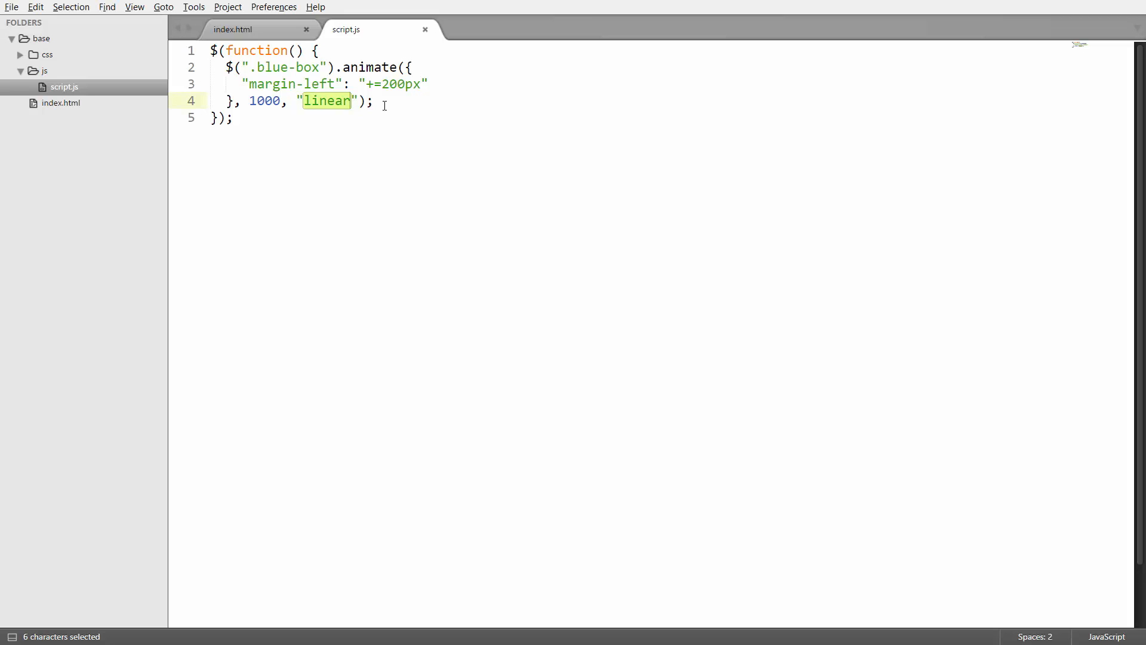
mouse_move(420, 105)
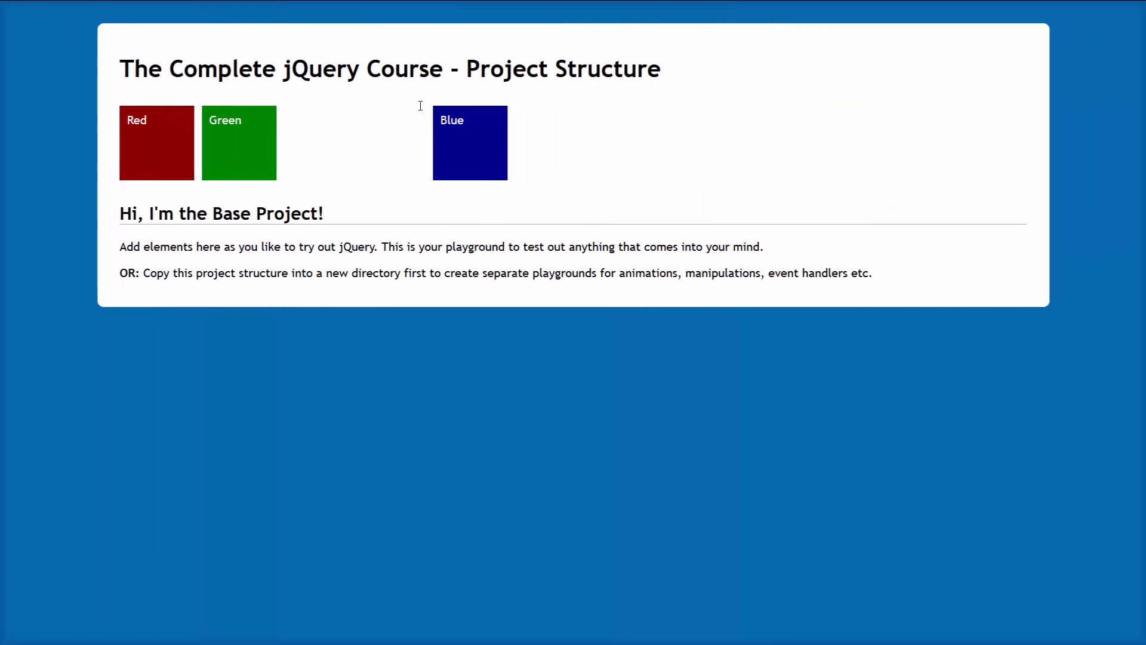
mouse_move(316, 149)
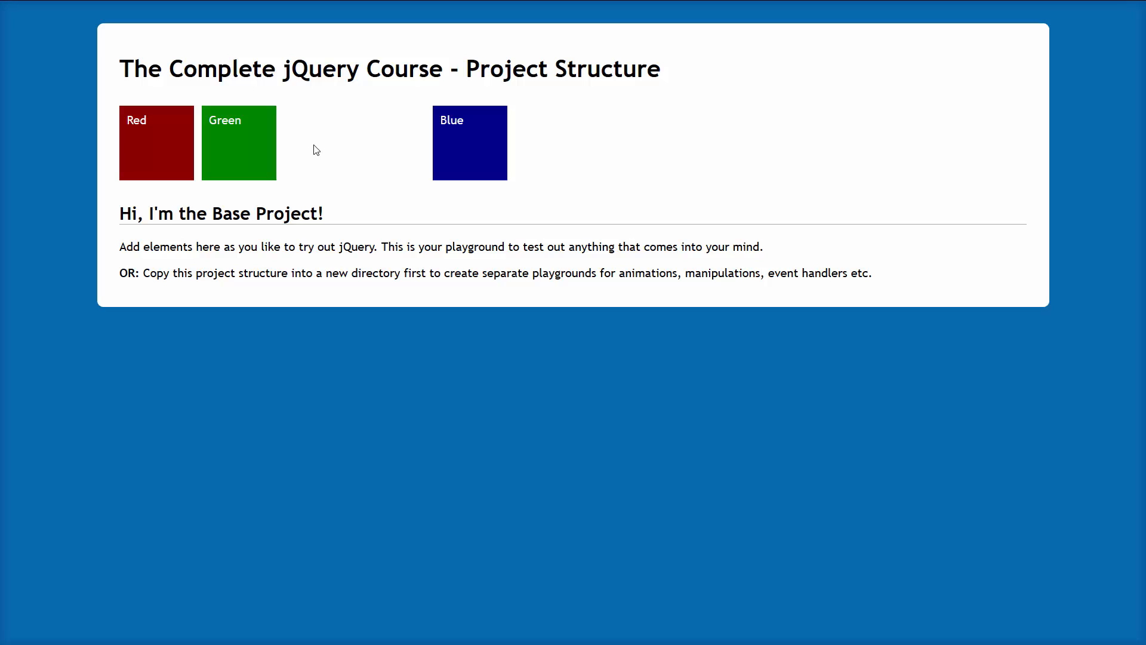
mouse_move(404, 156)
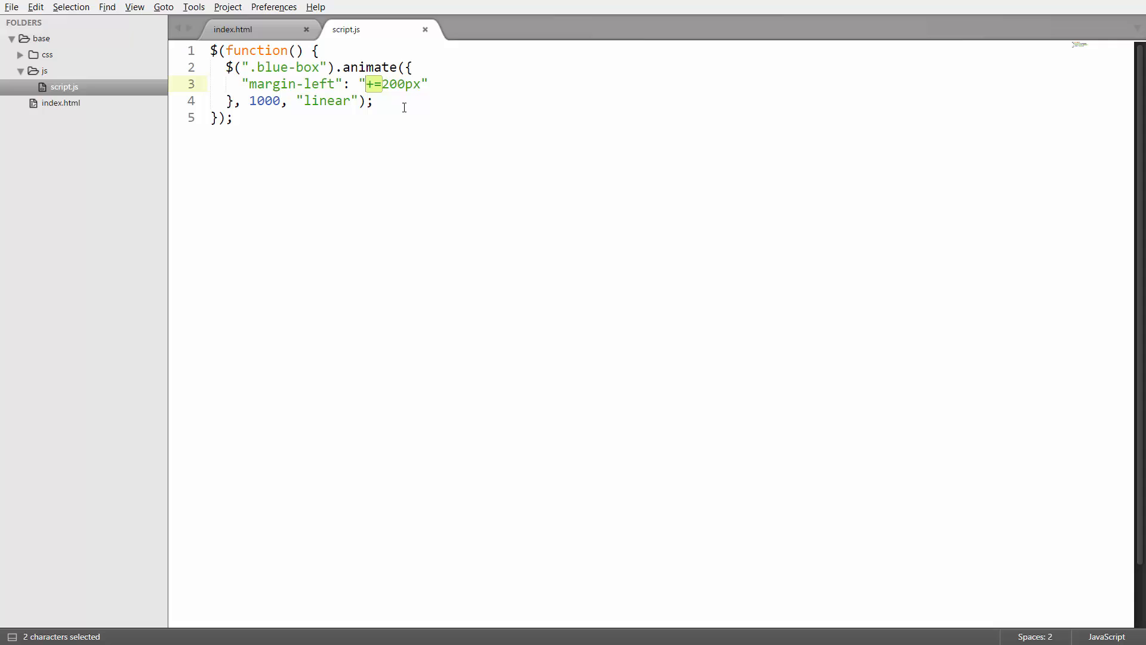
left_click(406, 102)
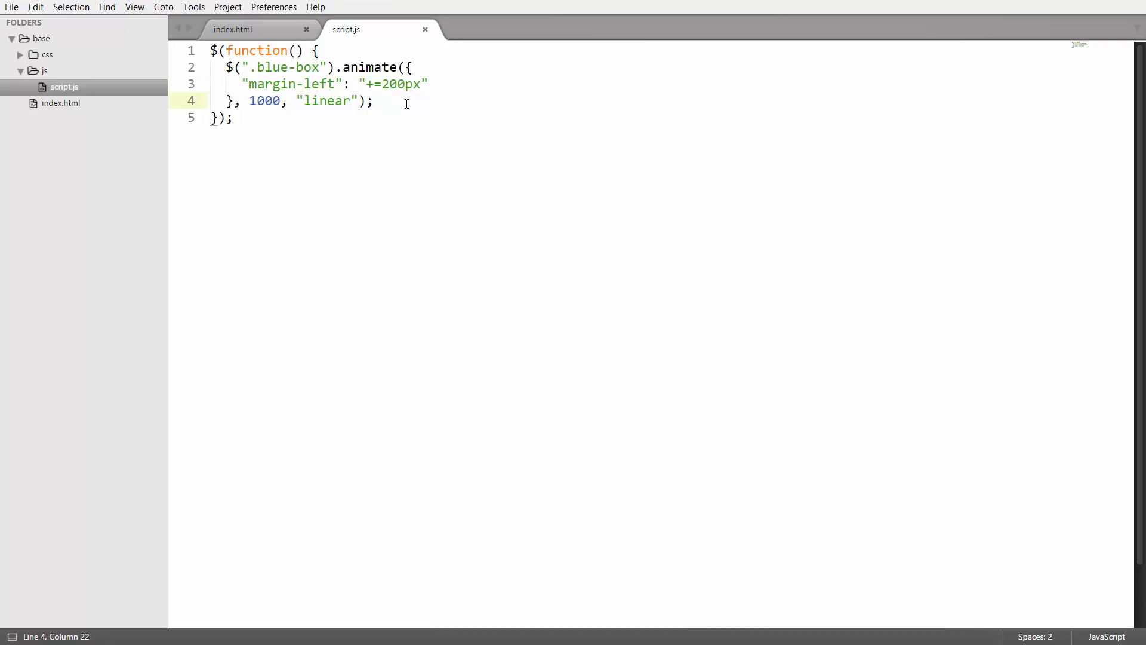
left_click(377, 101)
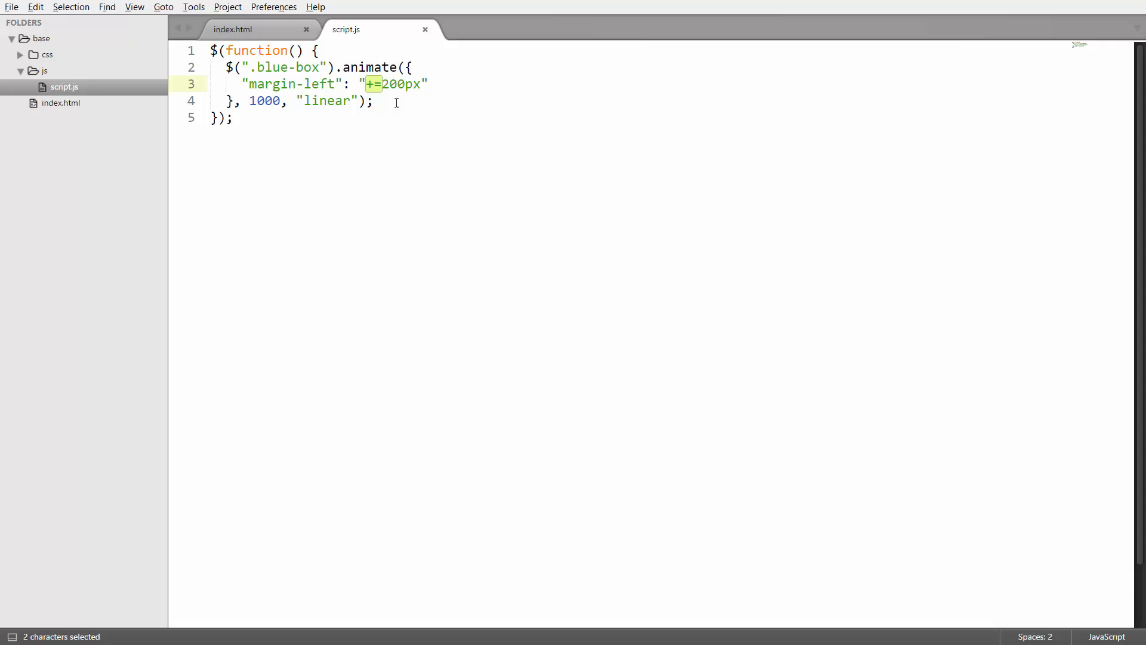
left_click(395, 100)
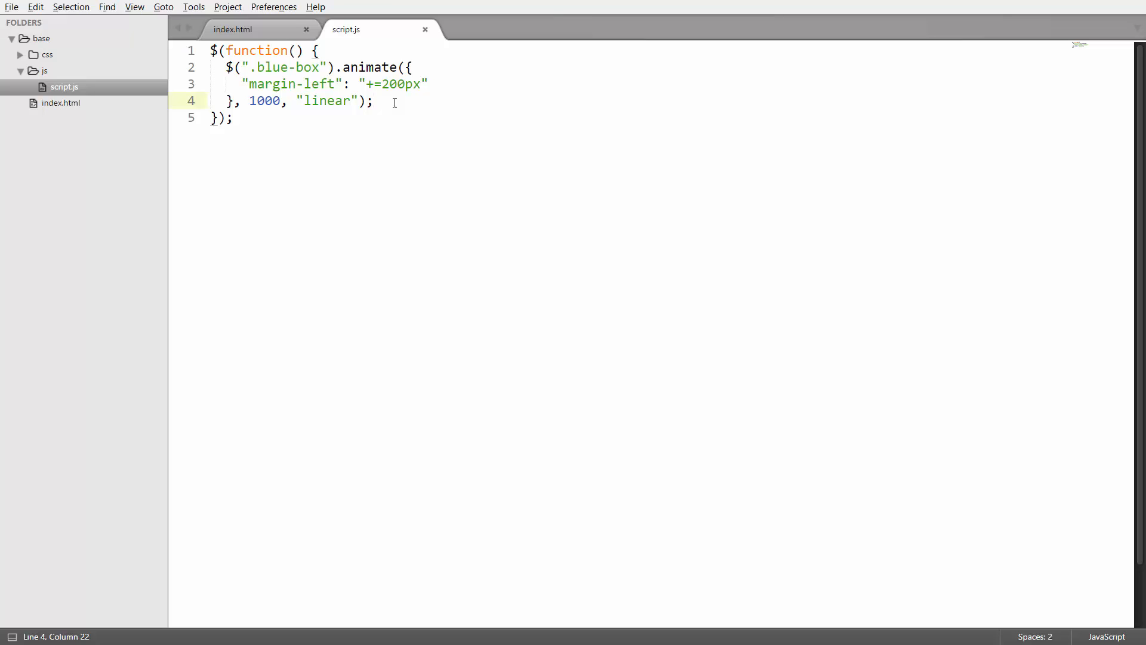
double_click(290, 83)
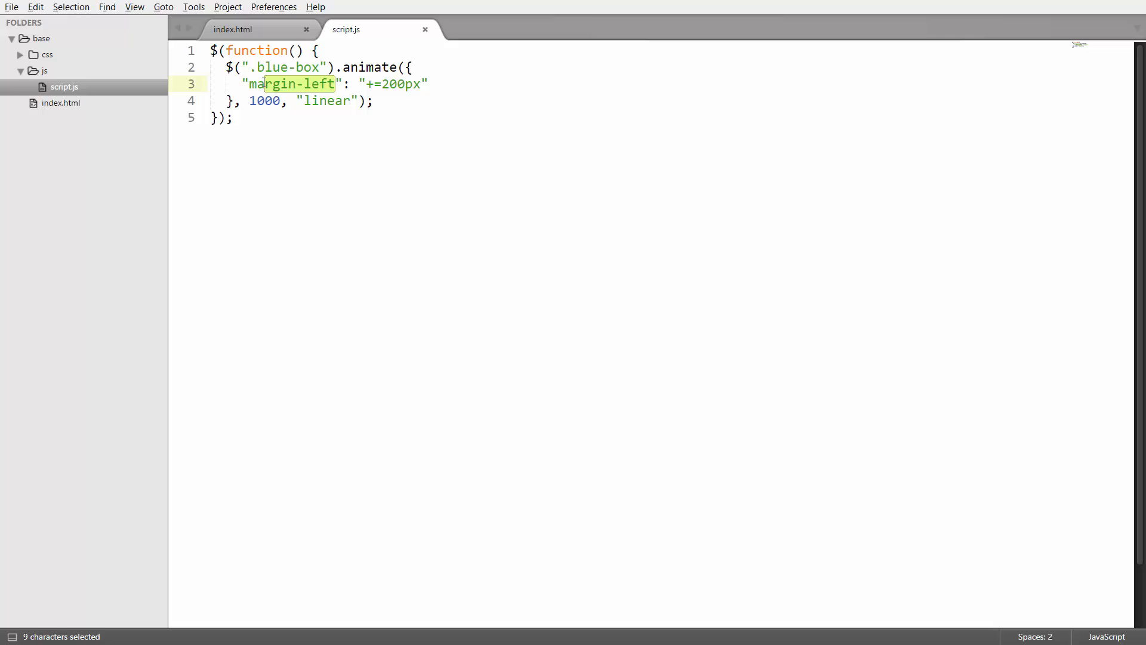